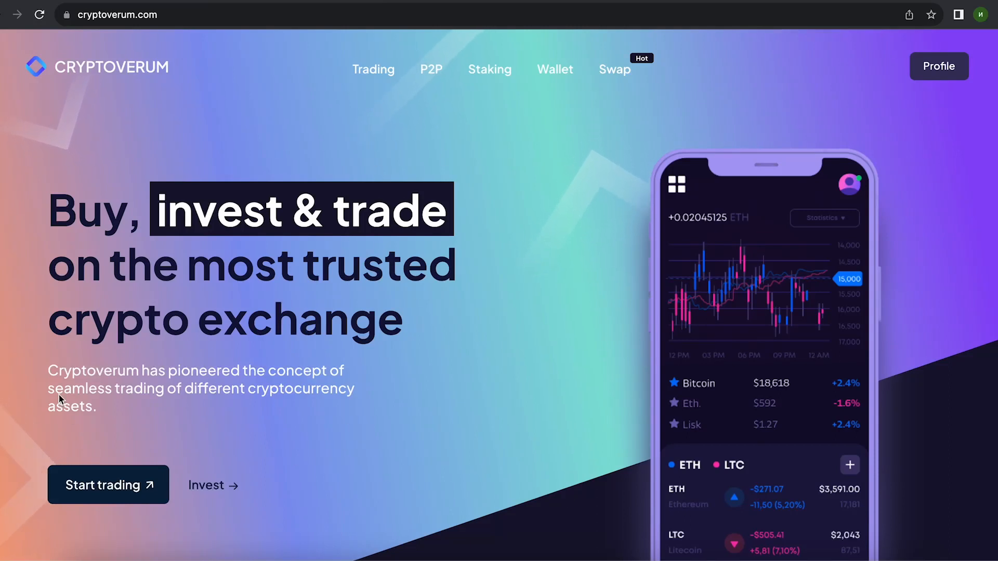
mouse_move(312, 125)
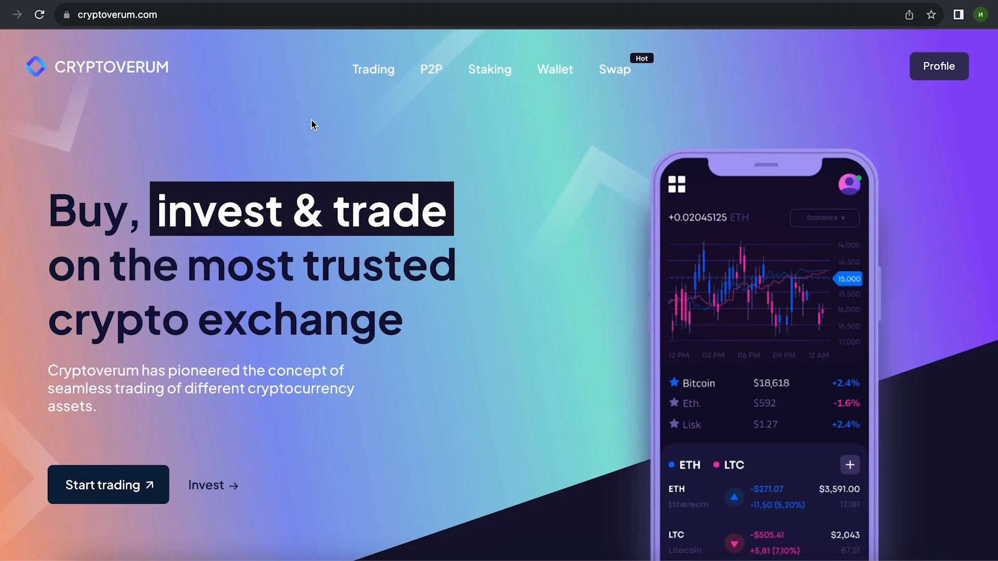
mouse_move(437, 160)
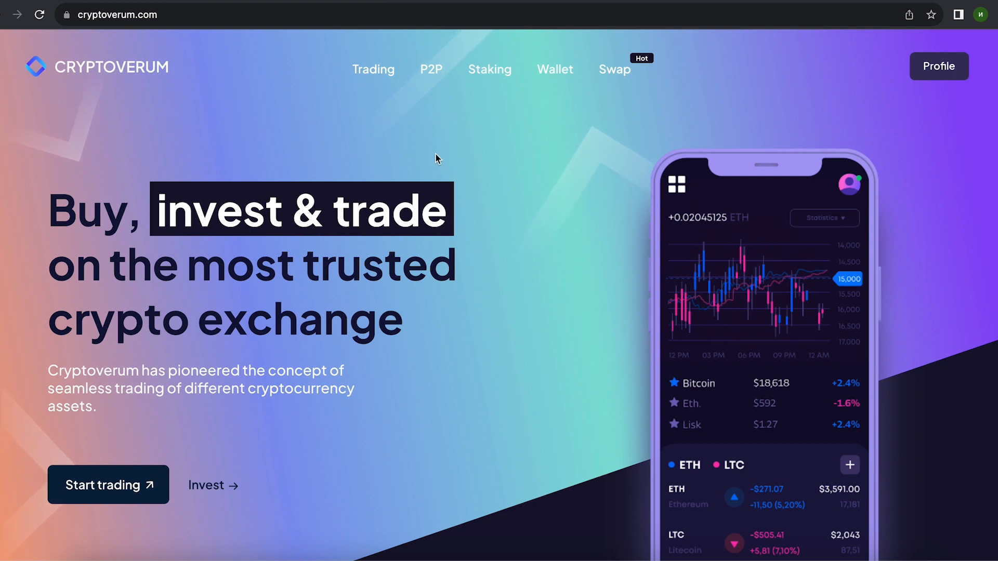
mouse_move(387, 93)
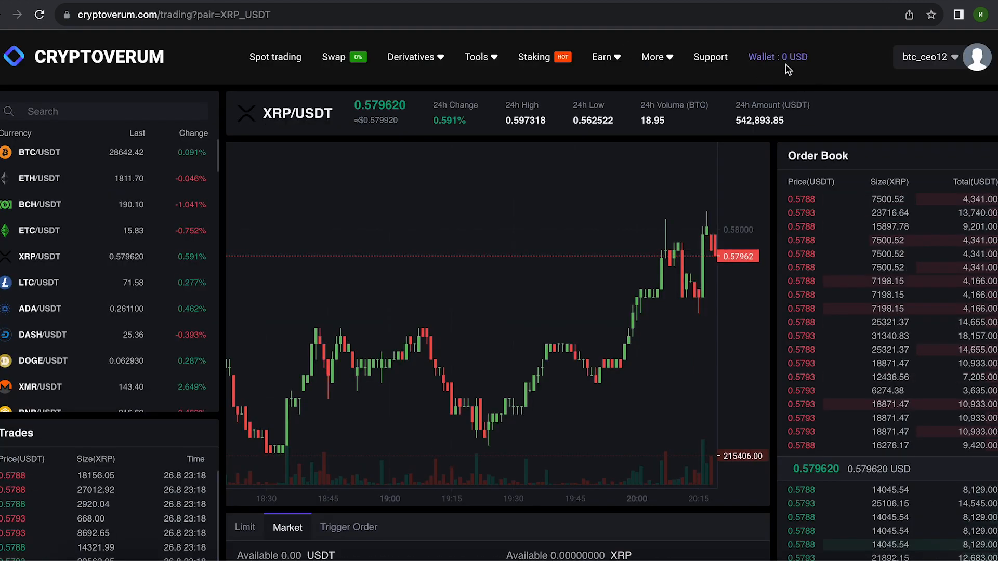
Choose Ripple XRP as the deposit coin and reveal its deposit address
click(776, 56)
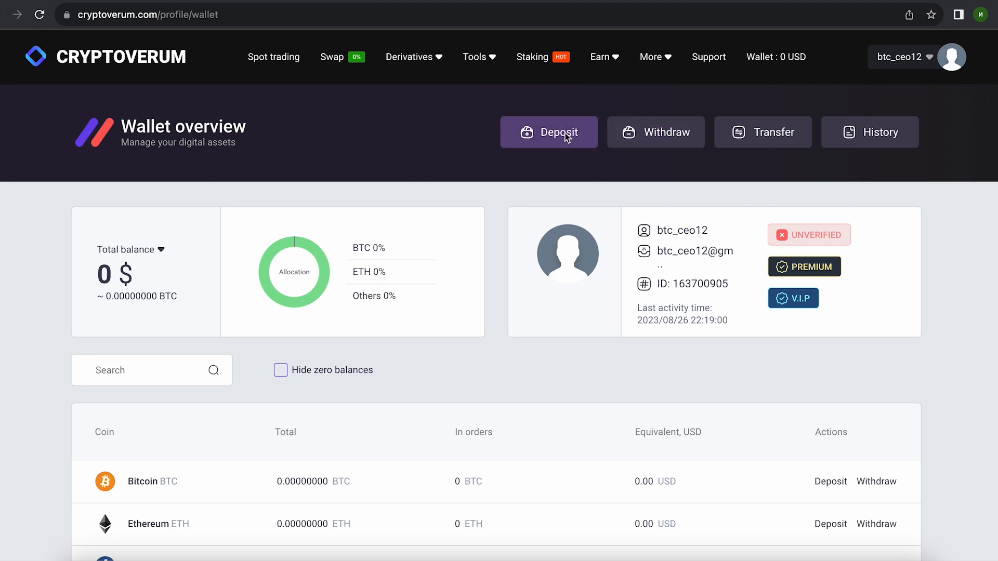
click(548, 132)
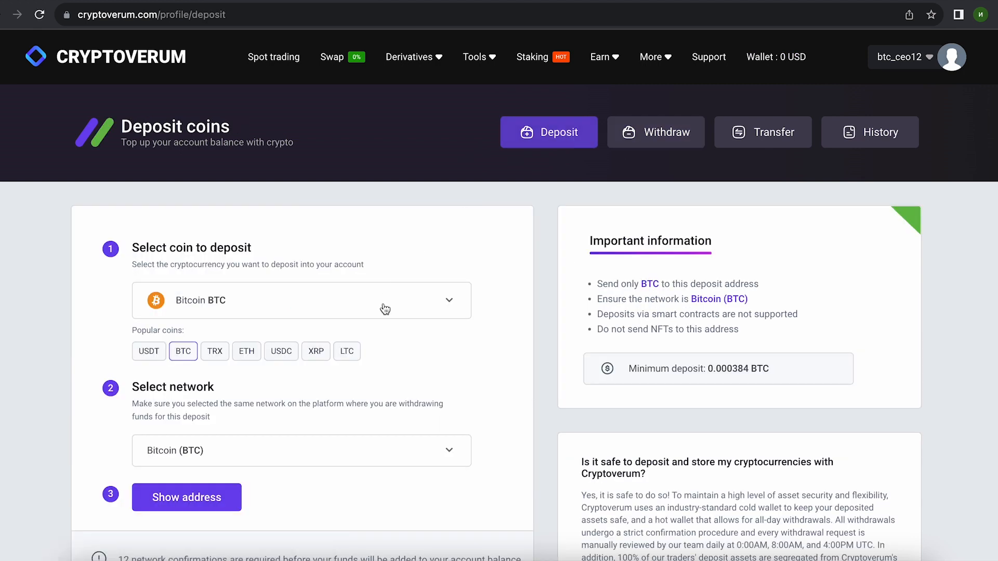
click(300, 299)
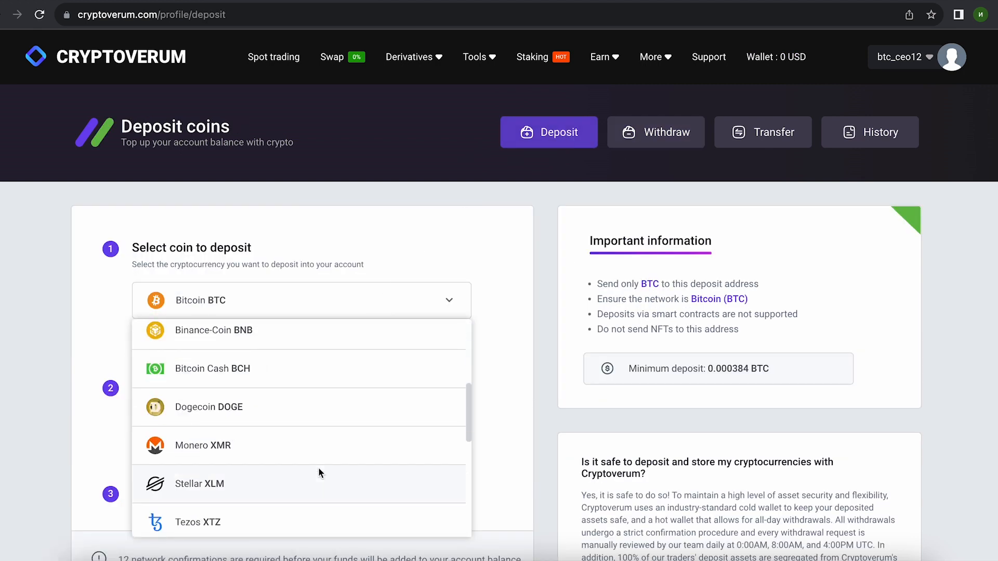
scroll(down, 3)
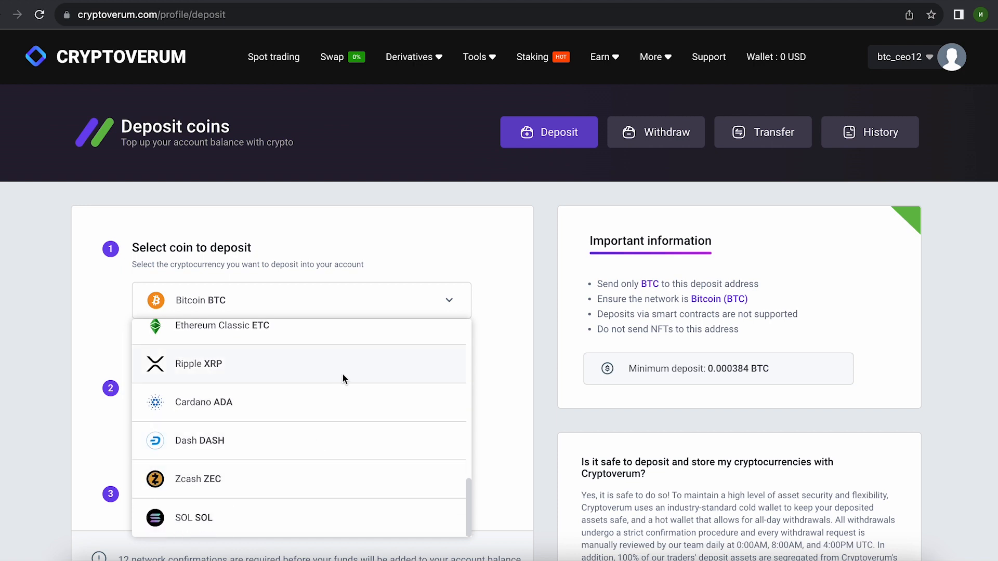
click(199, 364)
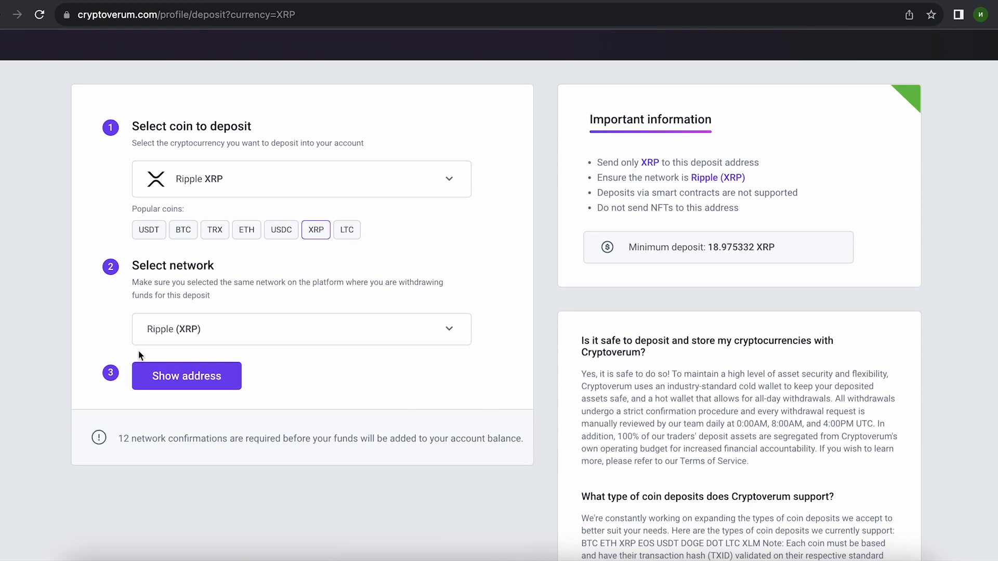
click(187, 375)
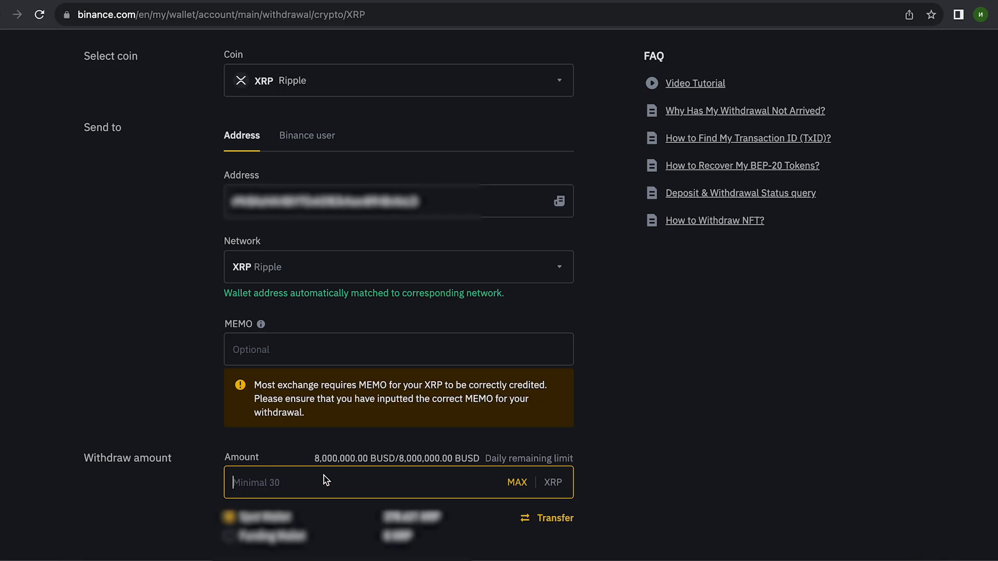
Send 15000 XRP from Binance and see the completed deposit in Cryptoverum's history
text(15)
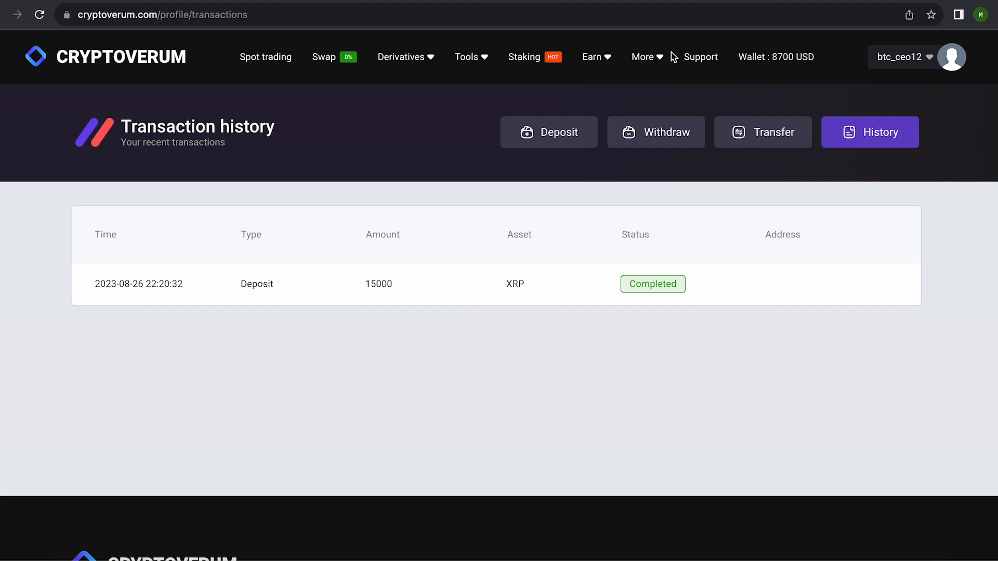
mouse_move(776, 56)
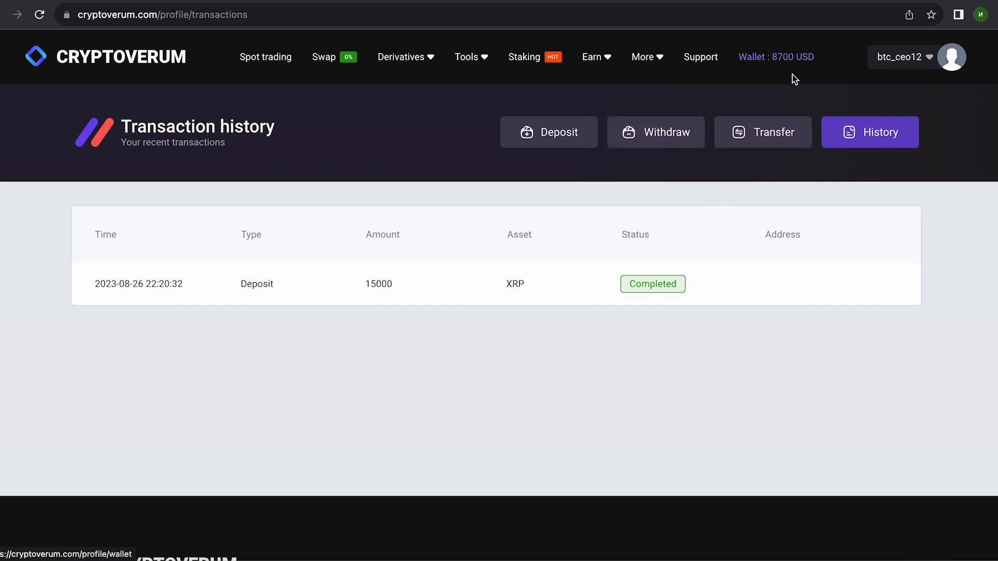
click(265, 56)
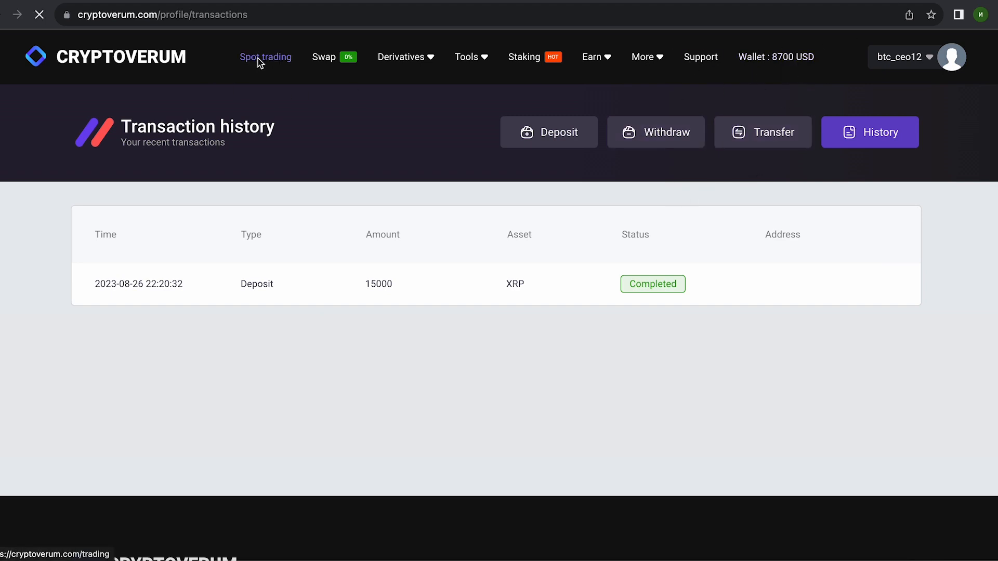
Sell 100% of the XRP on the XRP/USDT spot market at market price
click(265, 56)
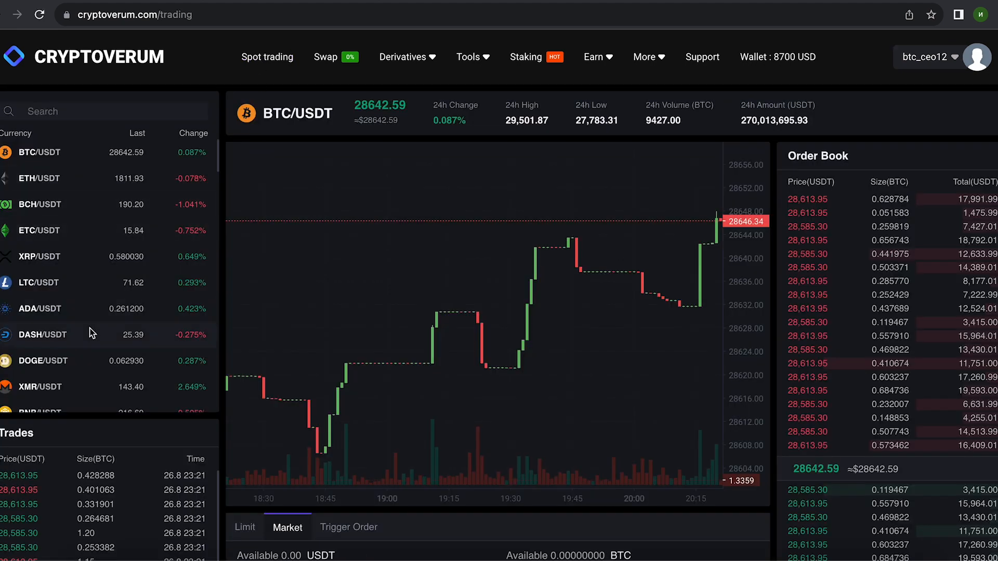
click(38, 257)
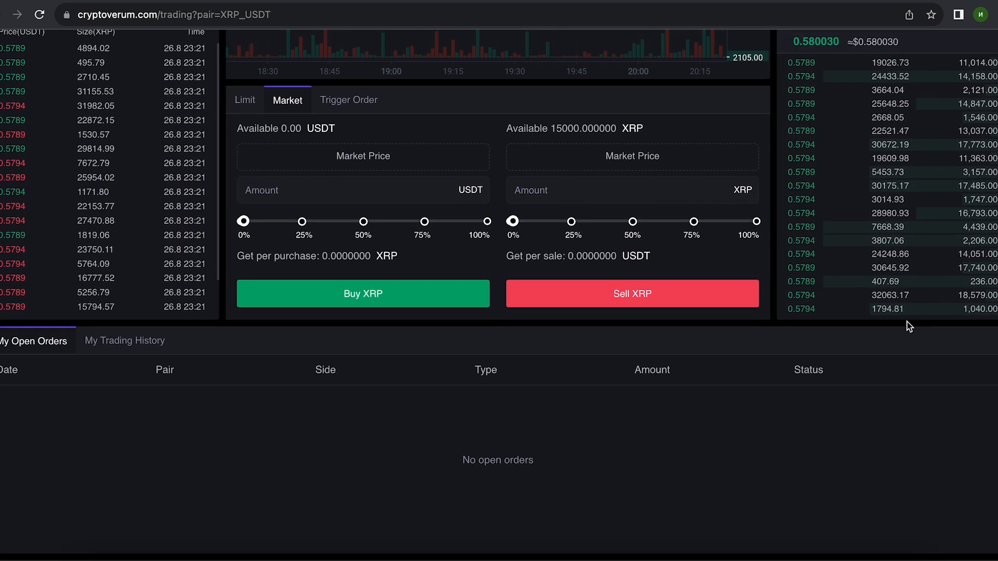
click(756, 222)
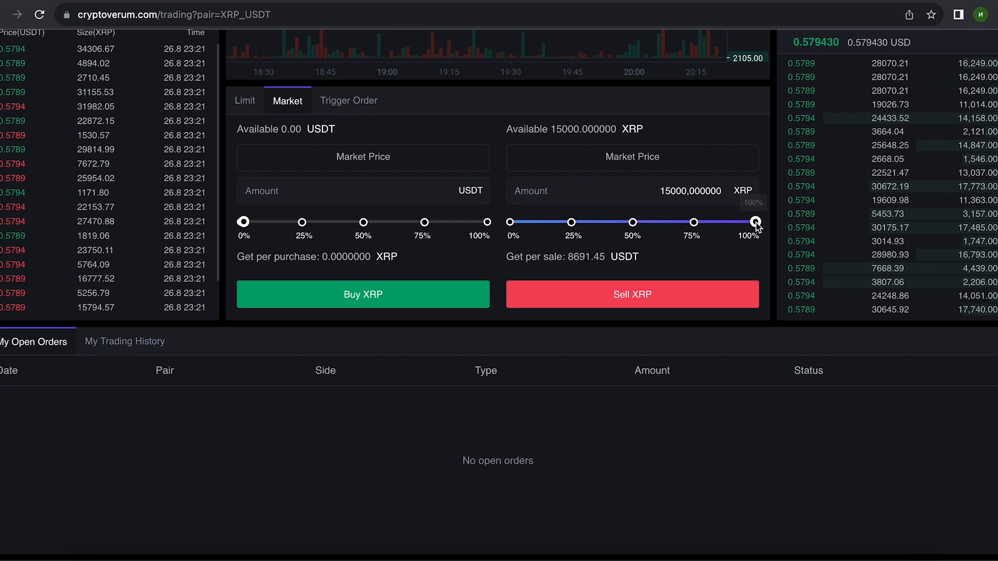
click(630, 294)
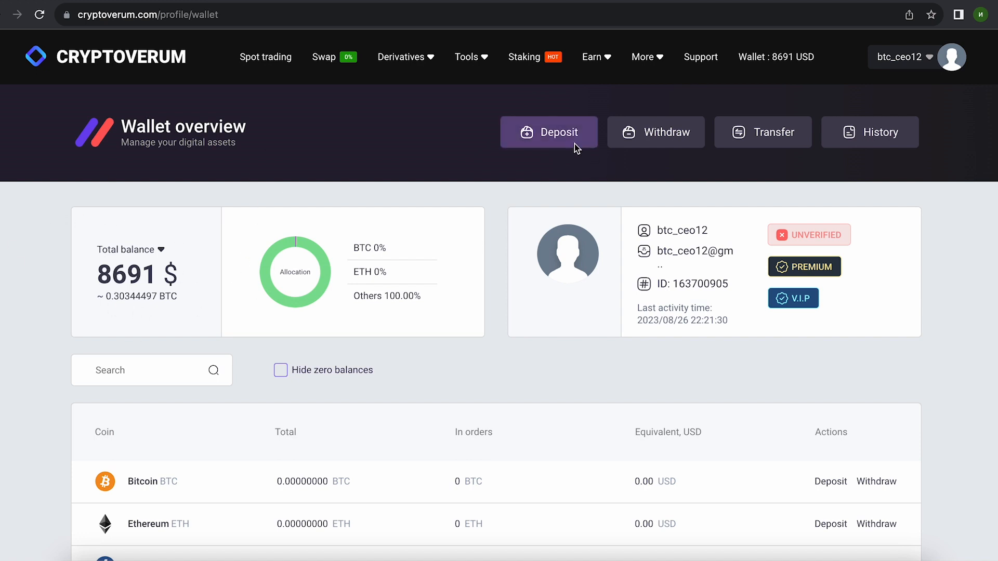
Withdraw the full 8691.45 USDT over TRC-20 to the pasted Binance address
click(656, 132)
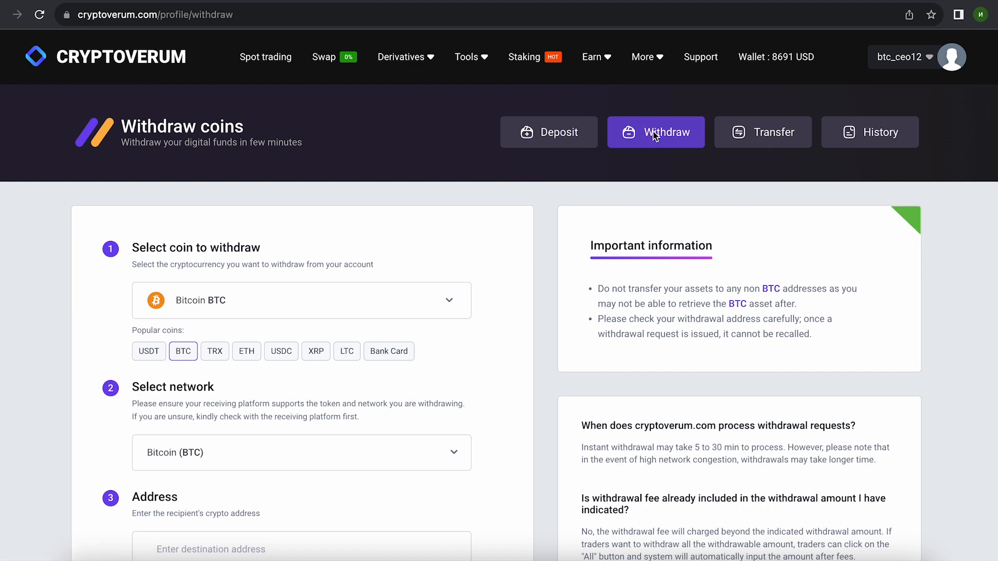
click(149, 350)
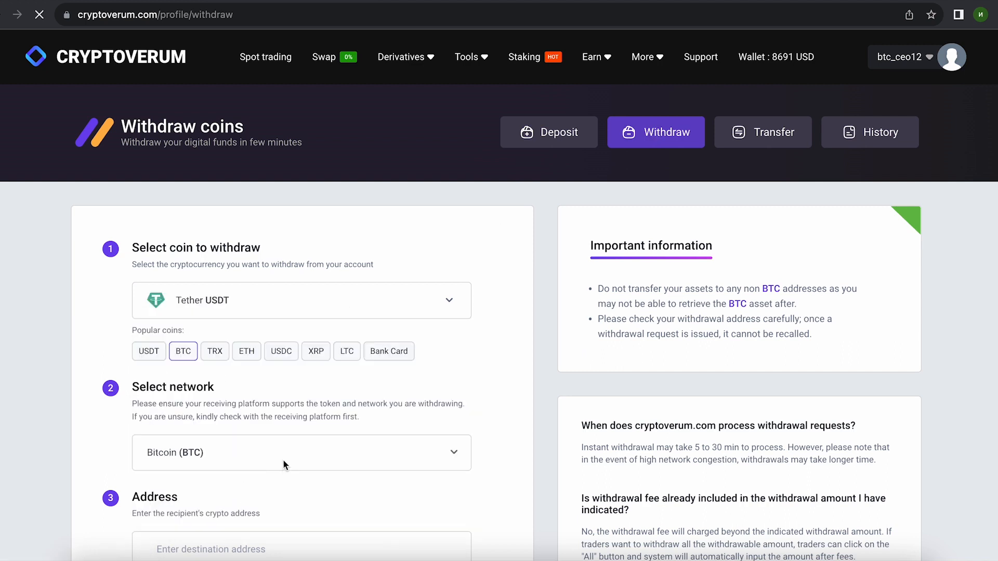
click(149, 350)
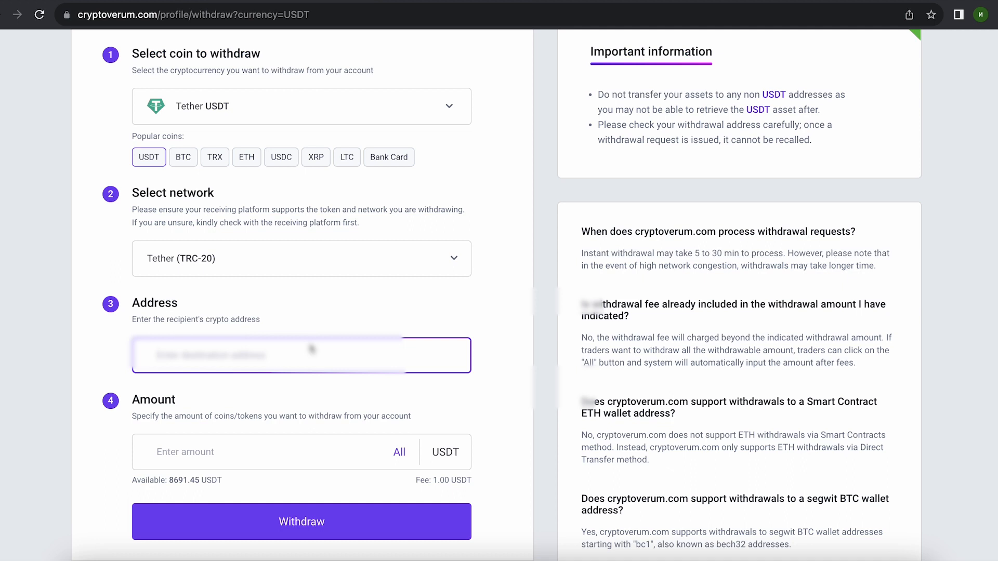
click(399, 452)
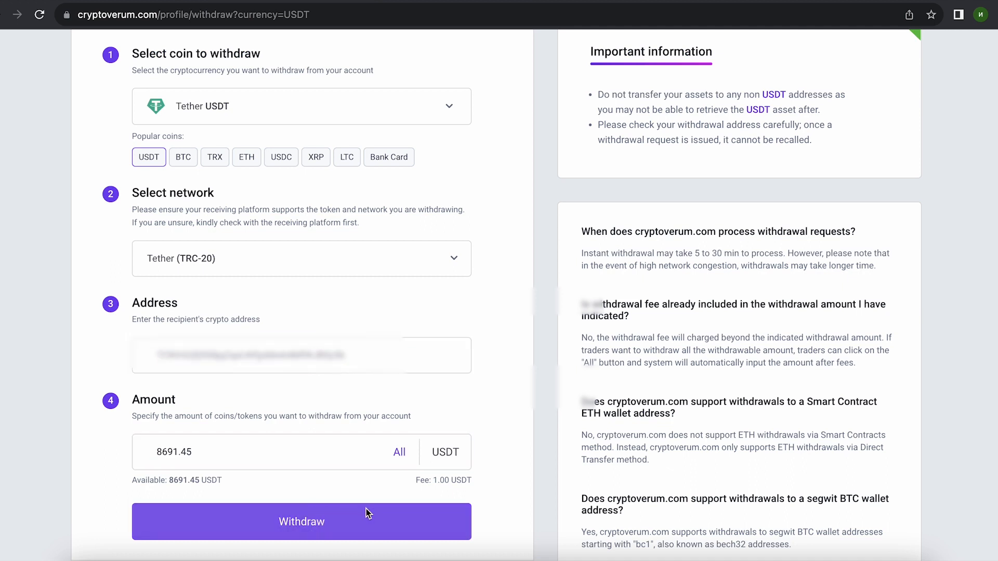
click(302, 520)
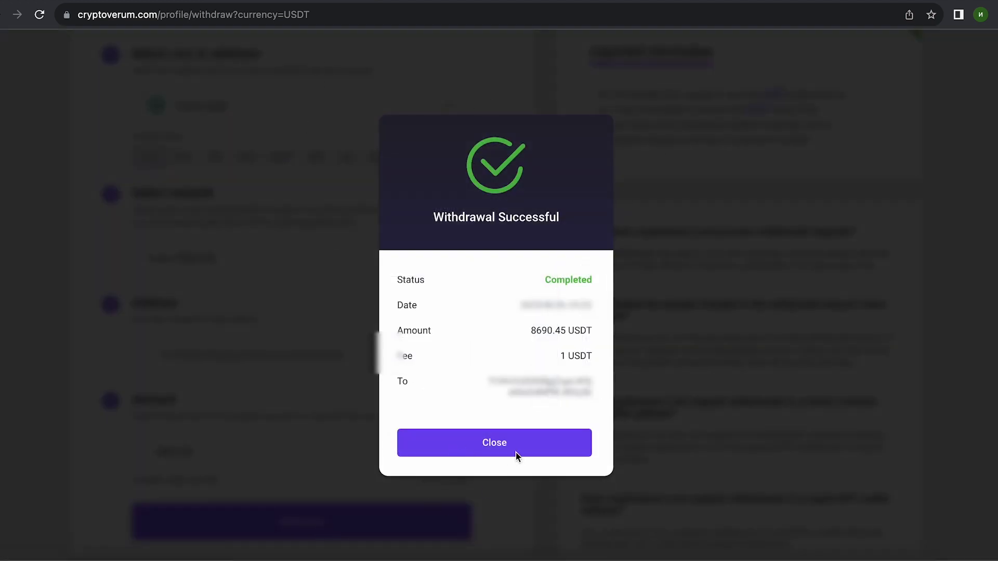
Dismiss the success message and view the 8689.45 USDT deposit in Binance history
click(494, 442)
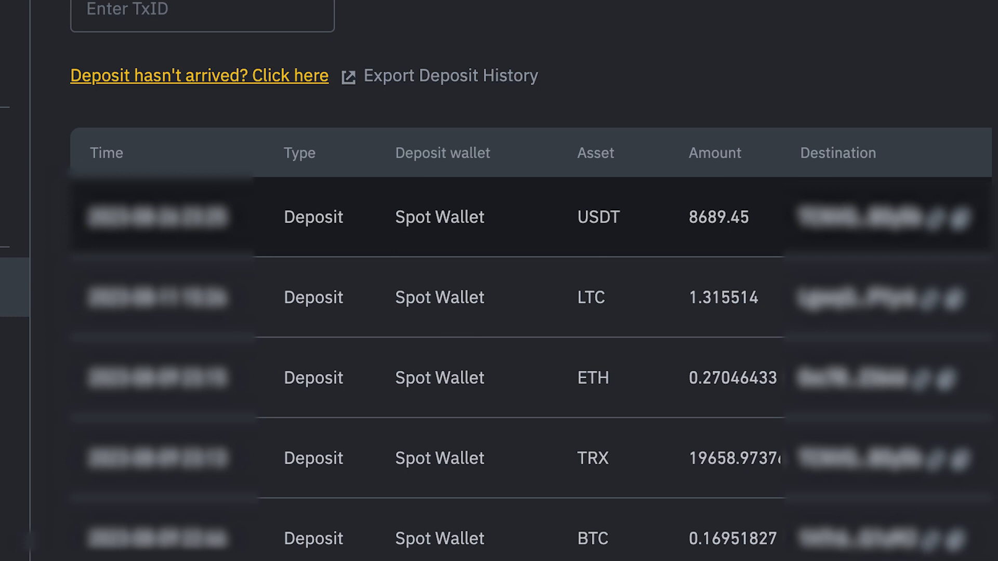
click(869, 132)
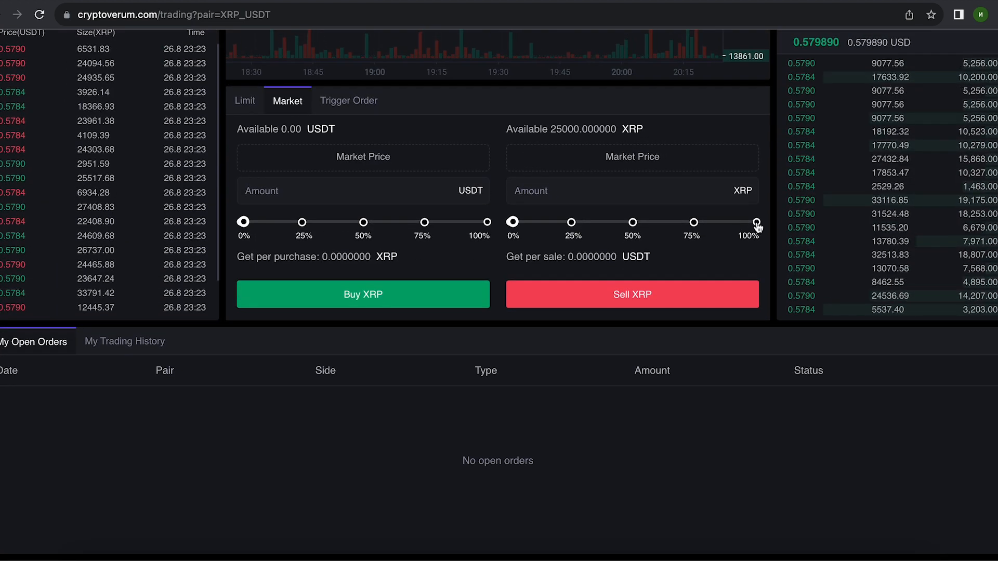
Sell all 25000 XRP for USDT at market price
click(756, 224)
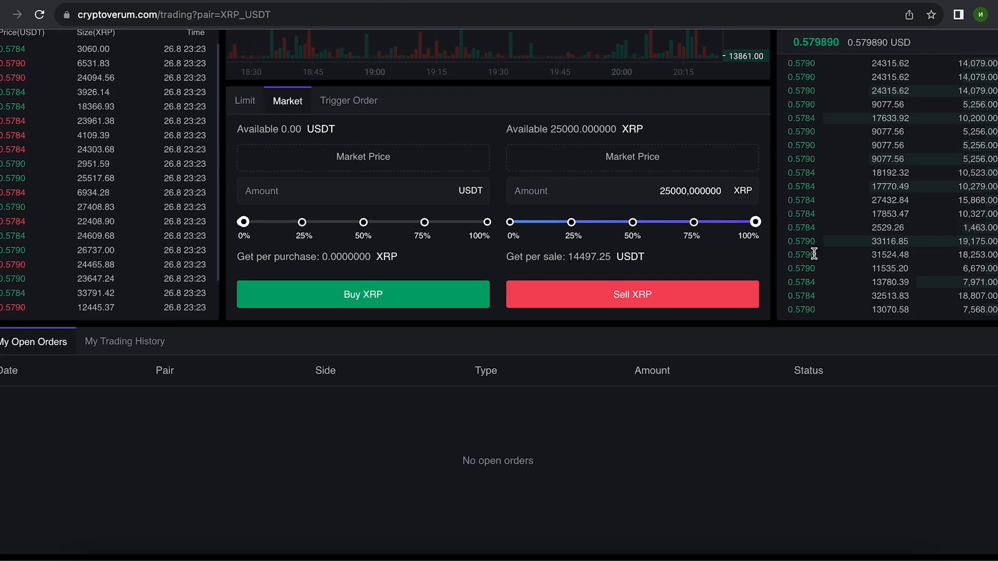
click(631, 295)
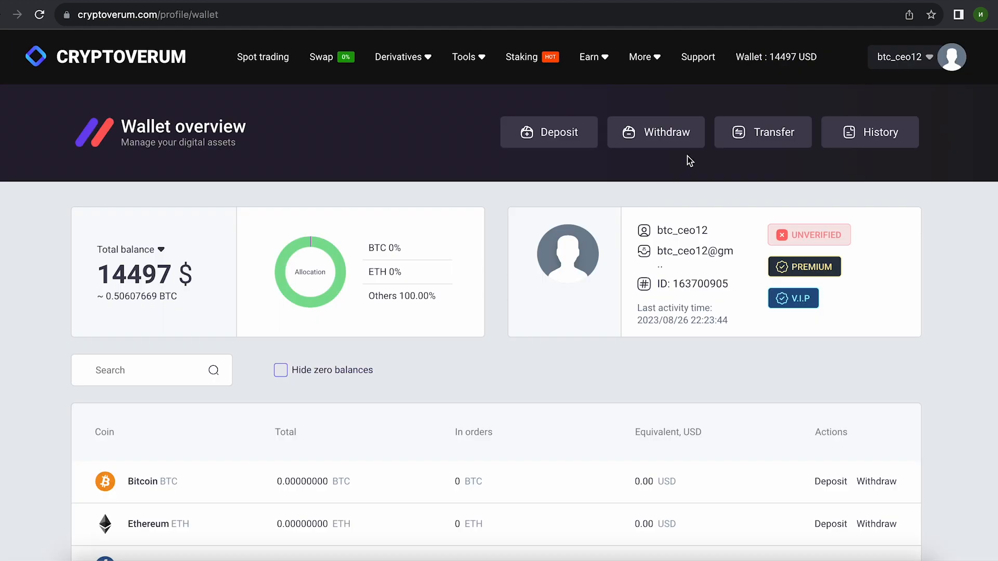
Withdraw the whole 14497.25 USDT over TRC-20 and dismiss the success message
click(656, 132)
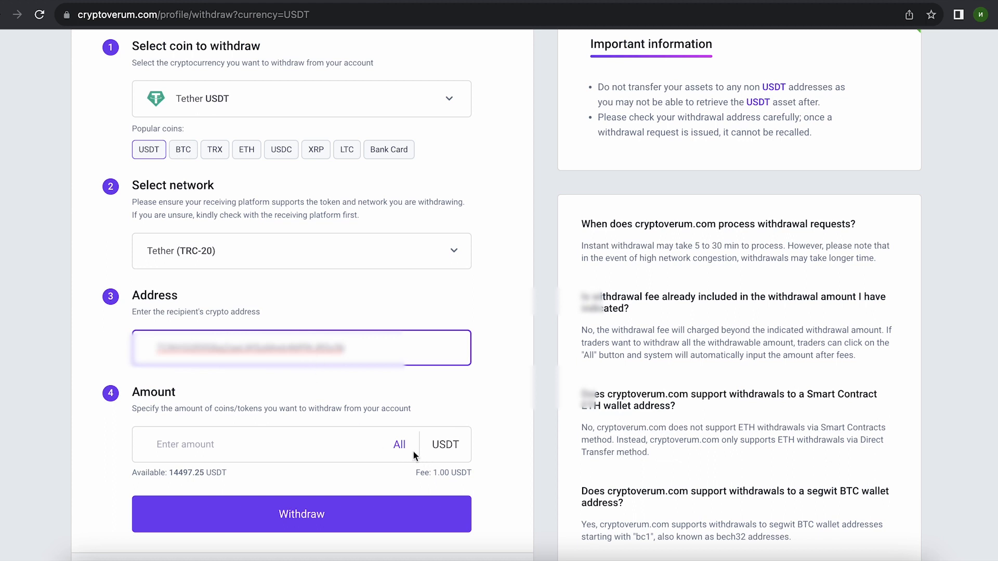
click(399, 444)
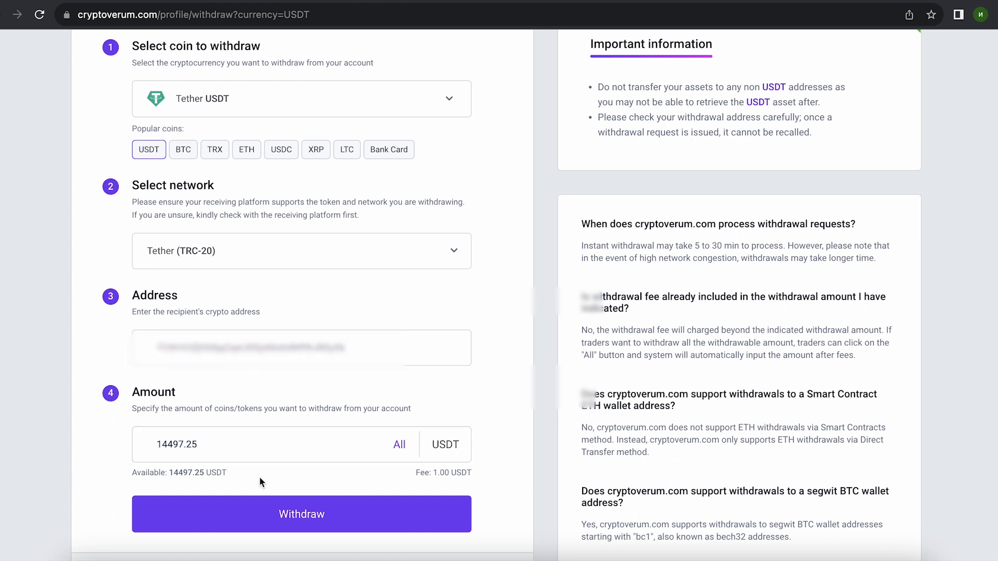
click(302, 515)
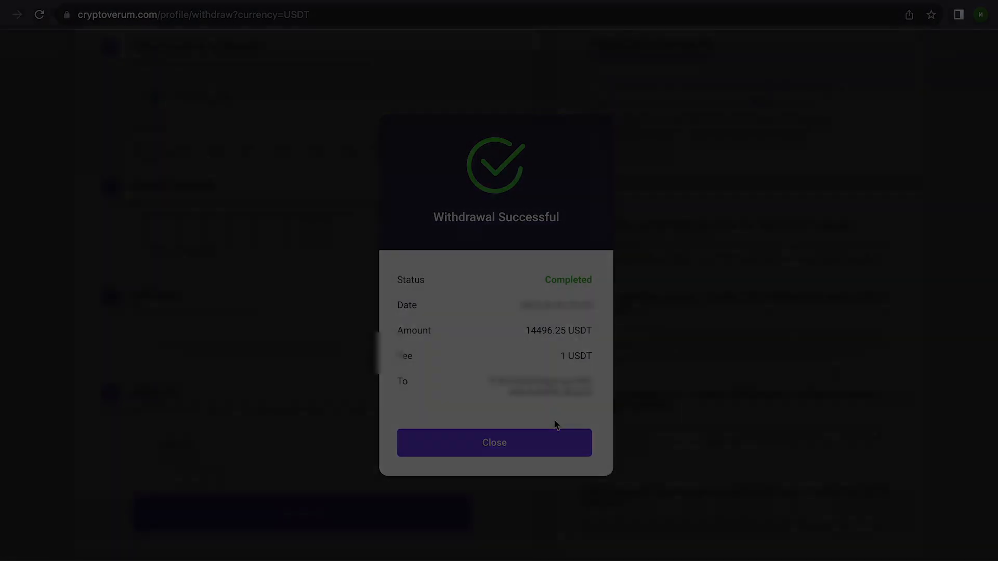
click(494, 443)
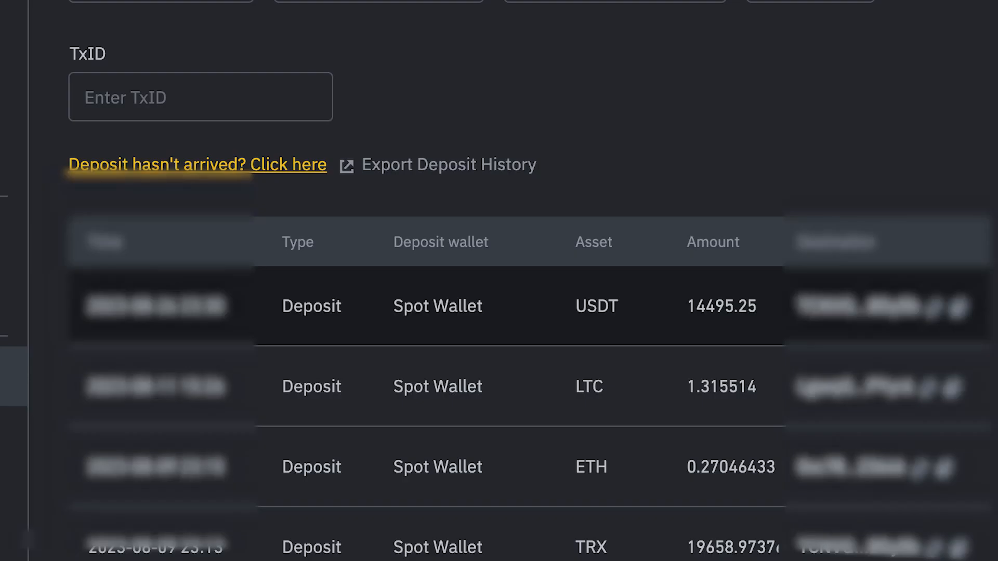